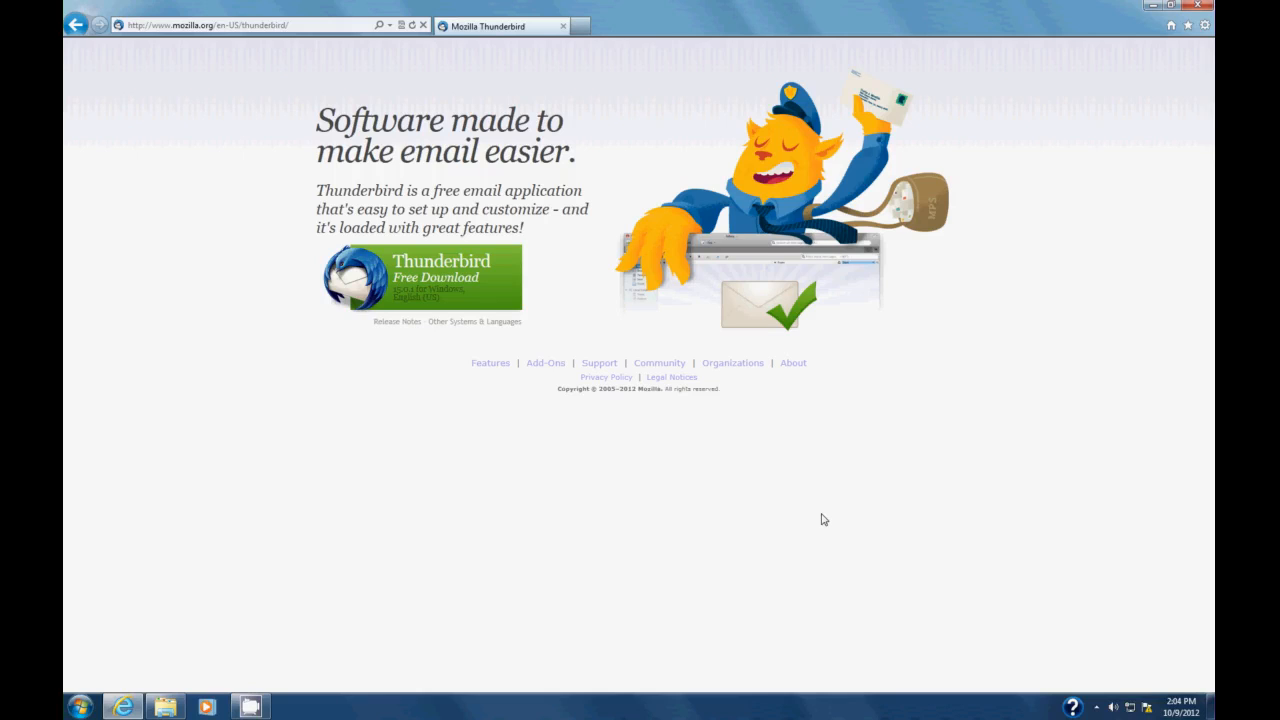
mouse_move(785, 516)
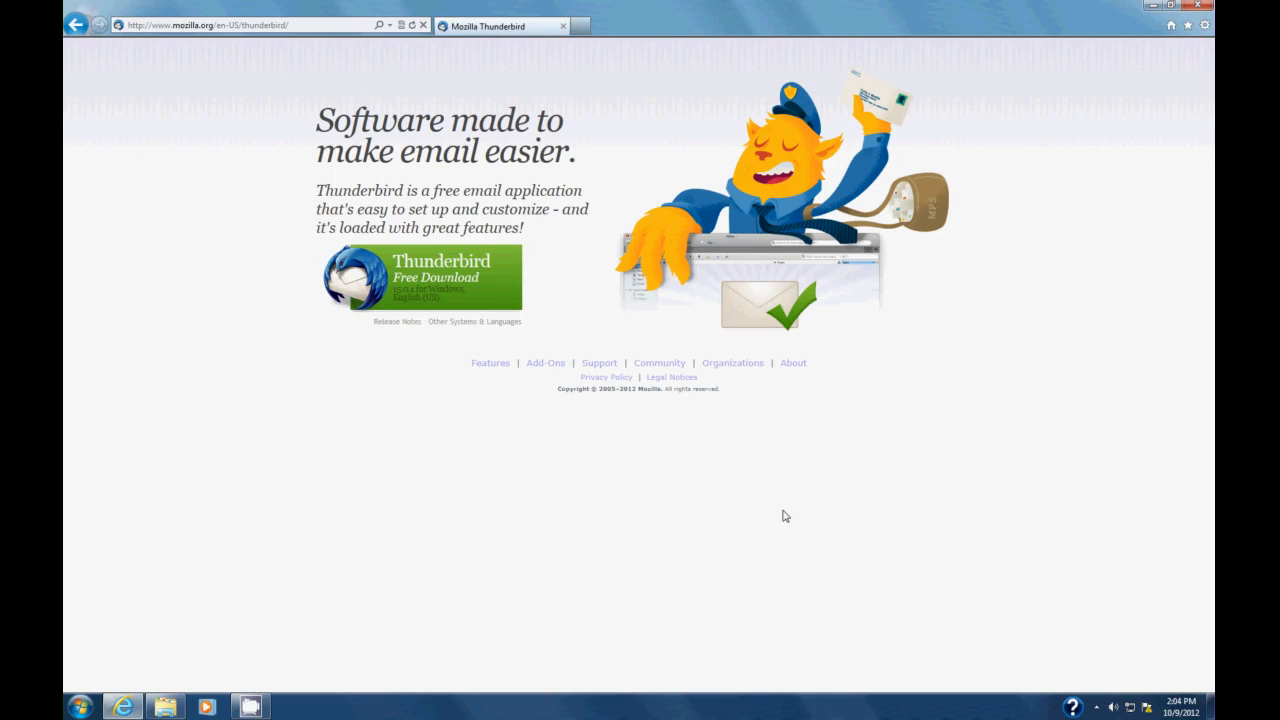
mouse_move(188, 215)
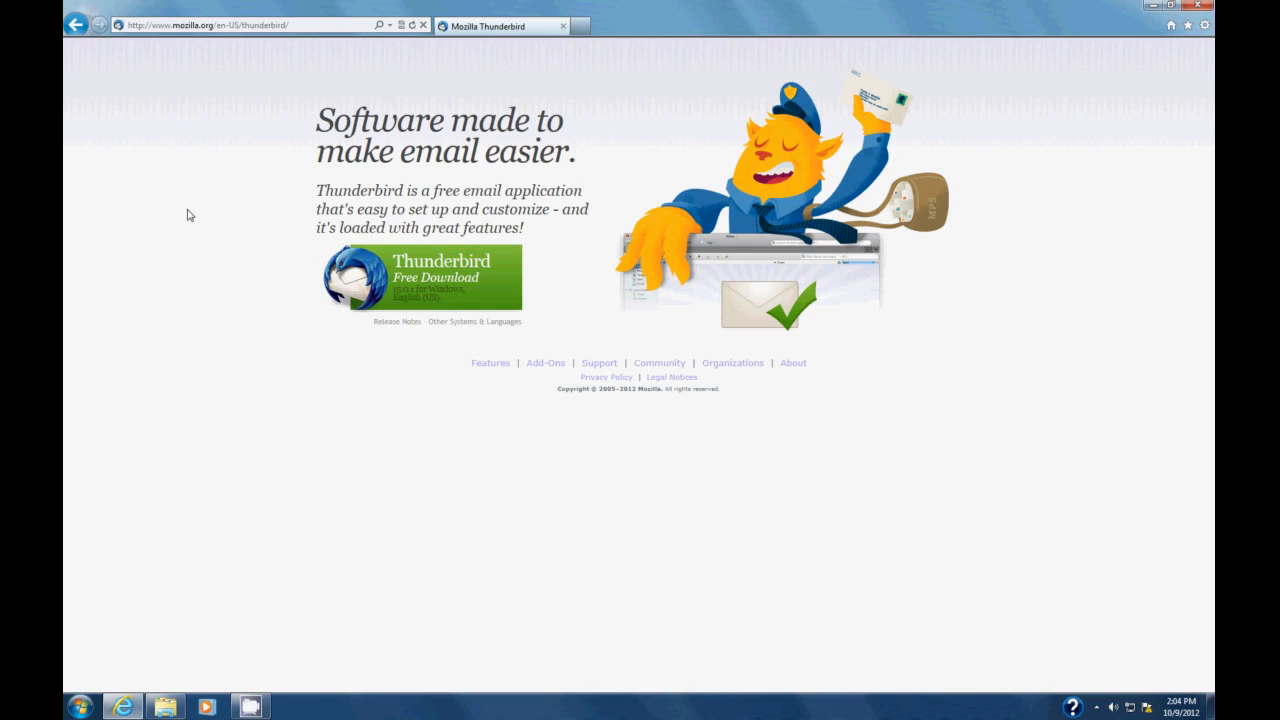
mouse_move(168, 39)
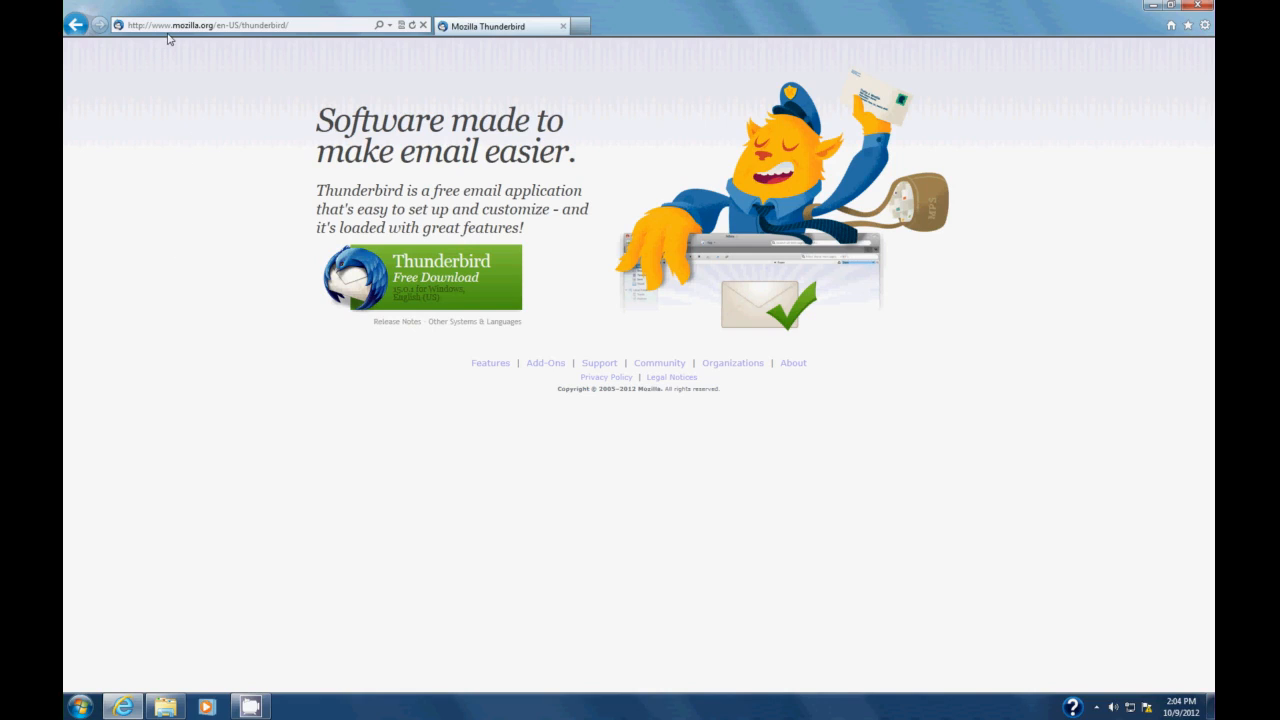
mouse_move(205, 39)
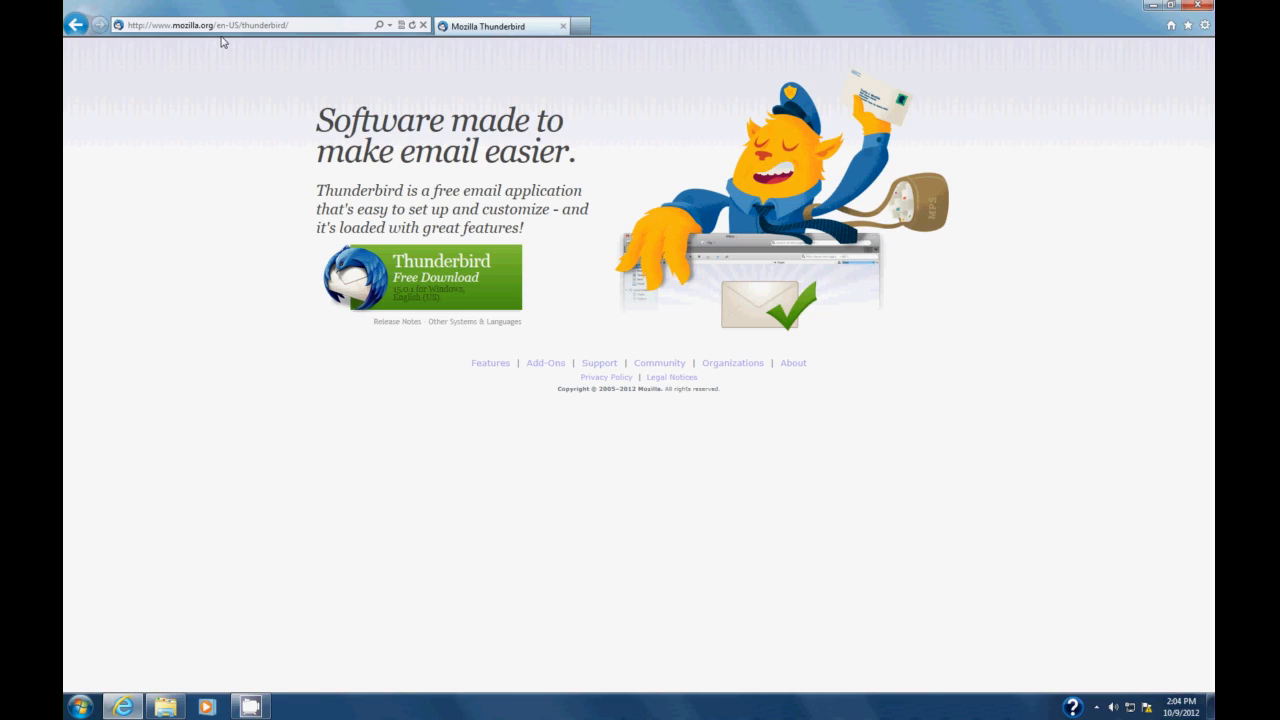
mouse_move(238, 39)
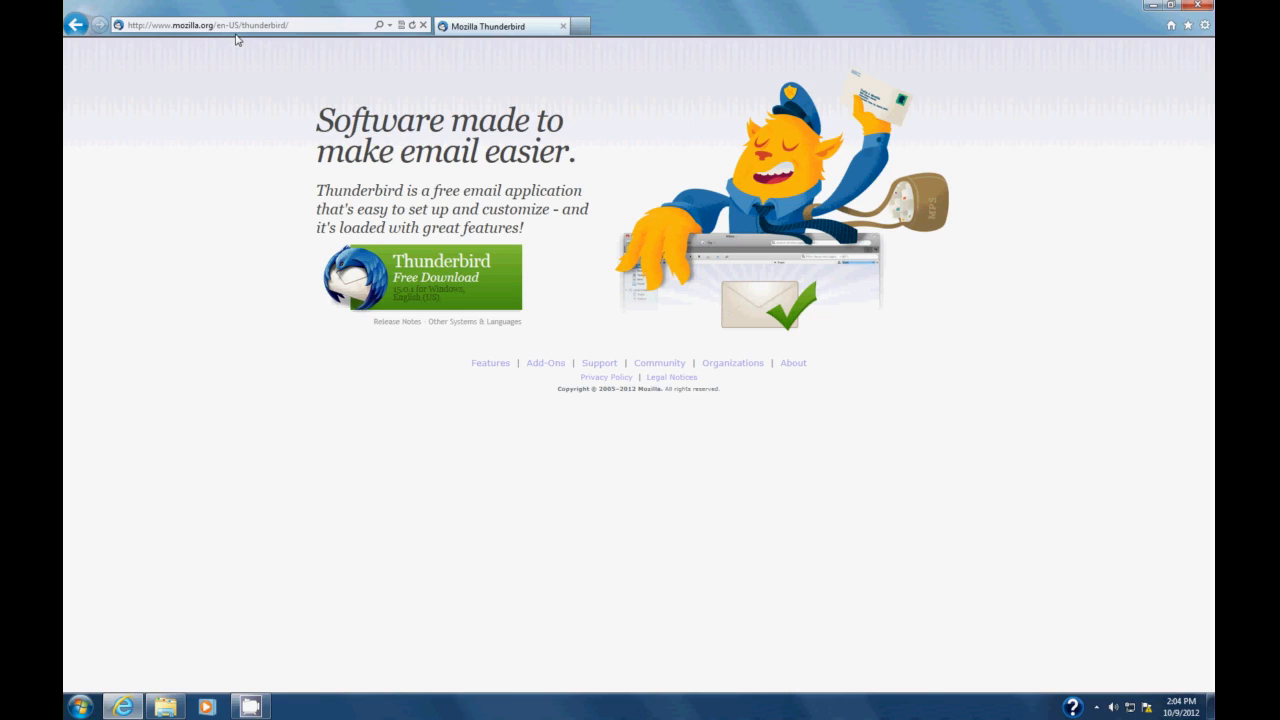
mouse_move(197, 137)
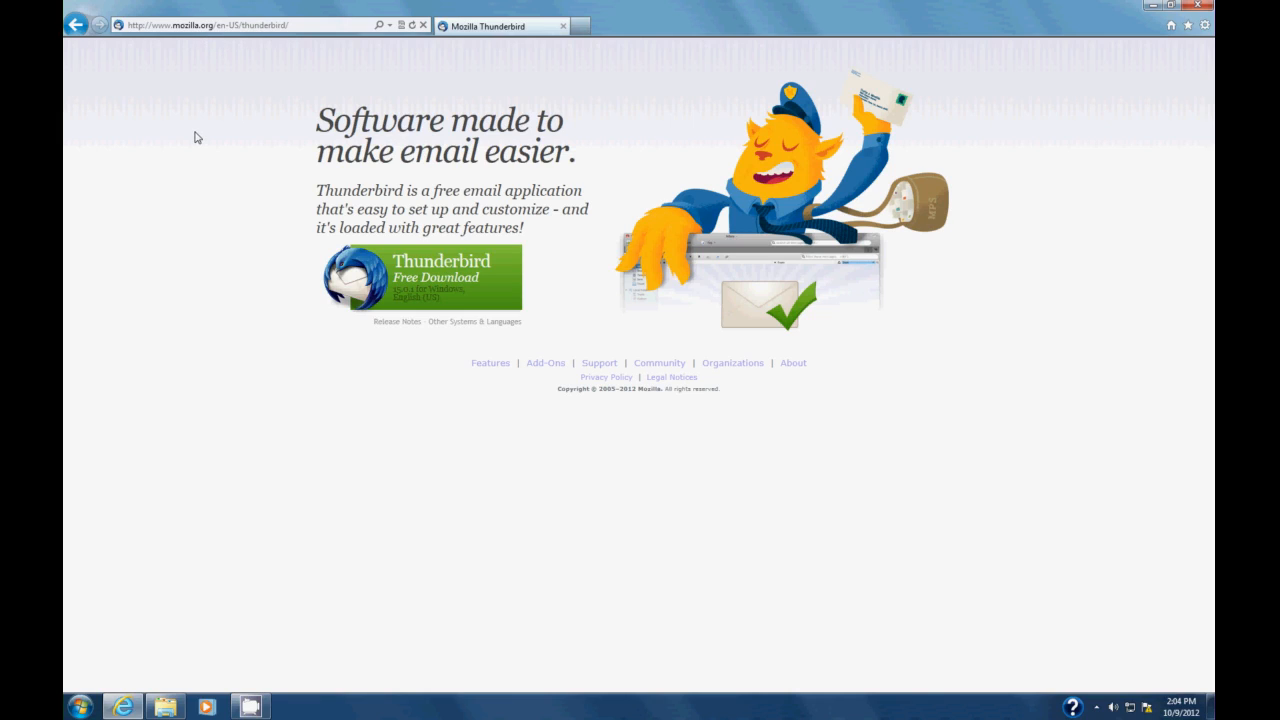
mouse_move(213, 327)
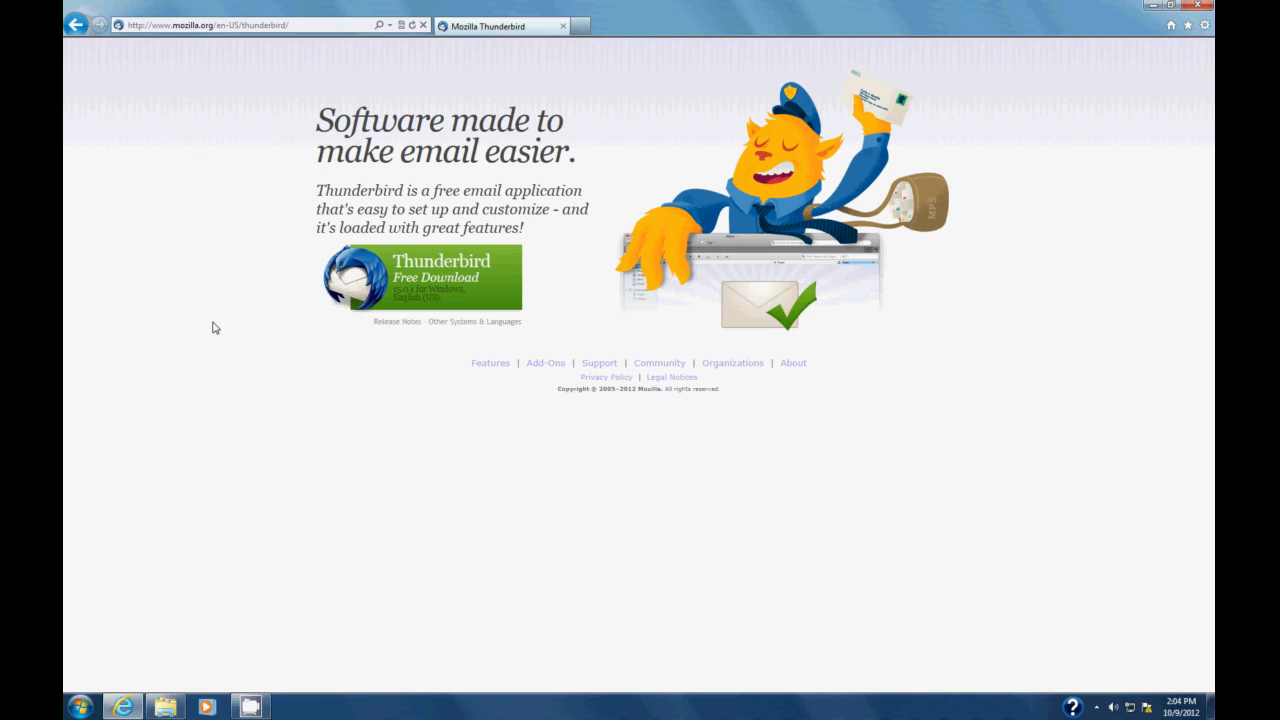
mouse_move(398, 289)
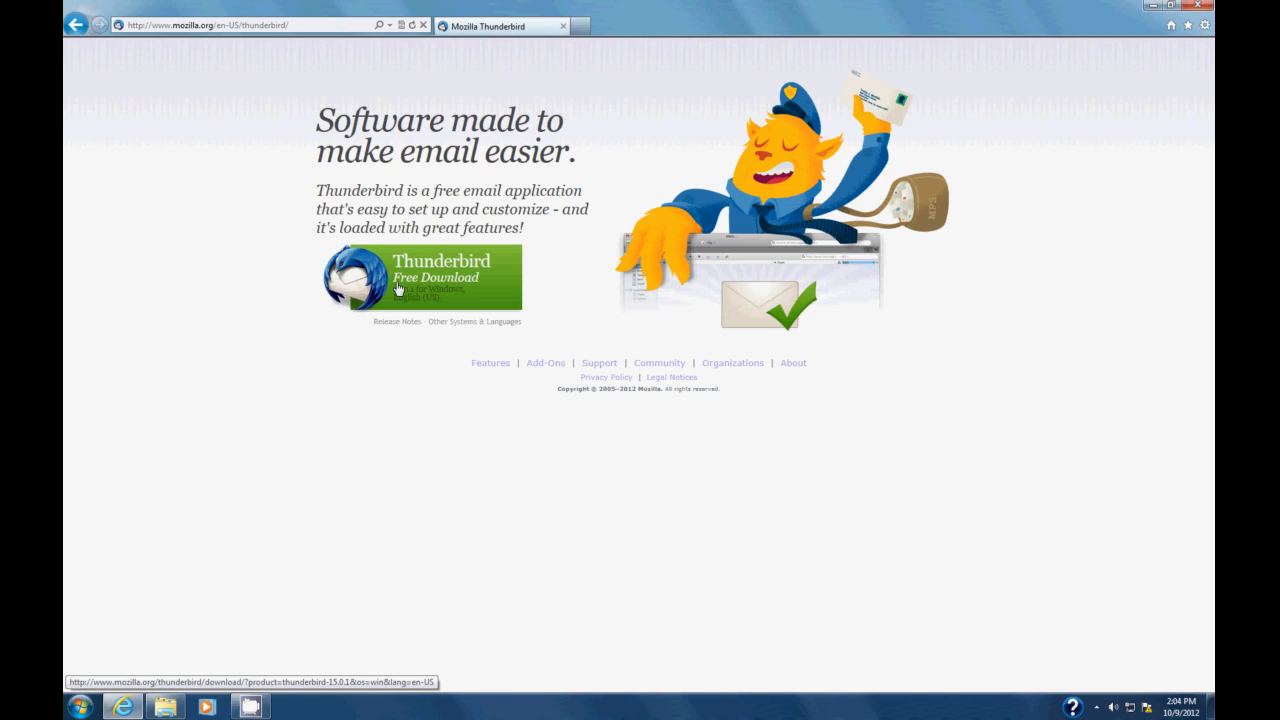
mouse_move(435, 277)
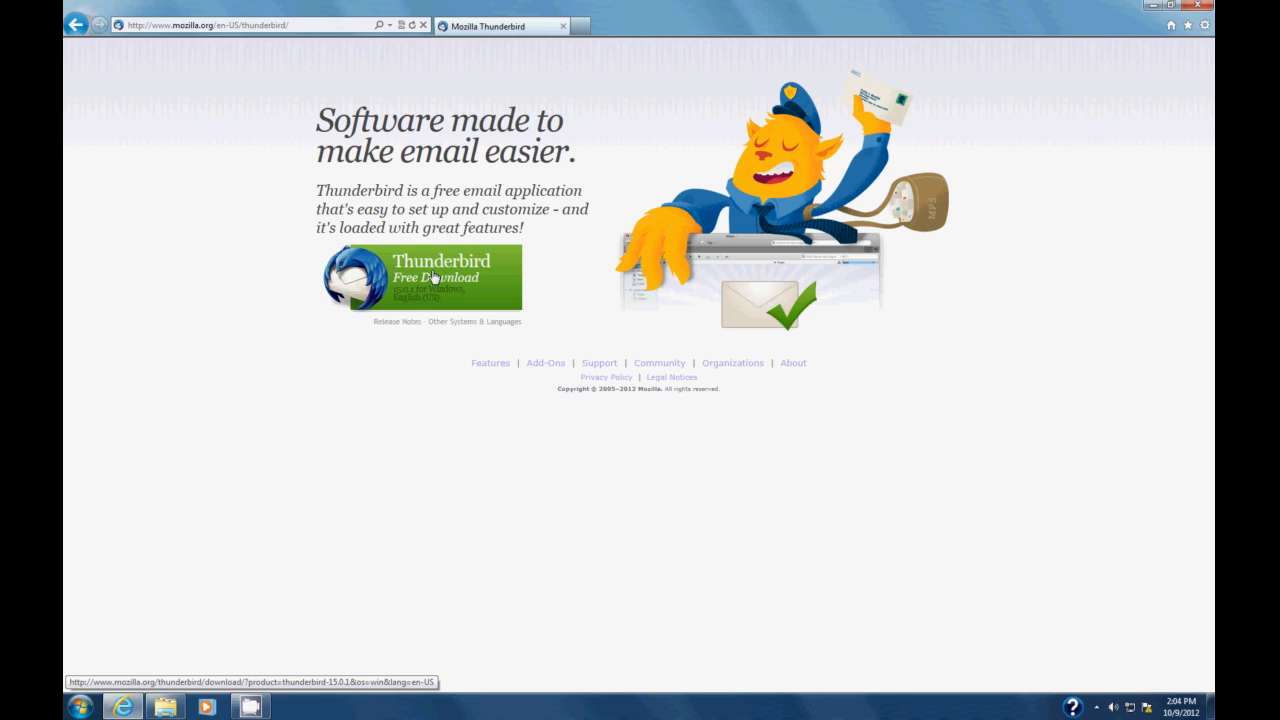
- Download the Thunderbird Setup 15.0.1 installer from mozilla.org and run it from the notification bar
click(424, 277)
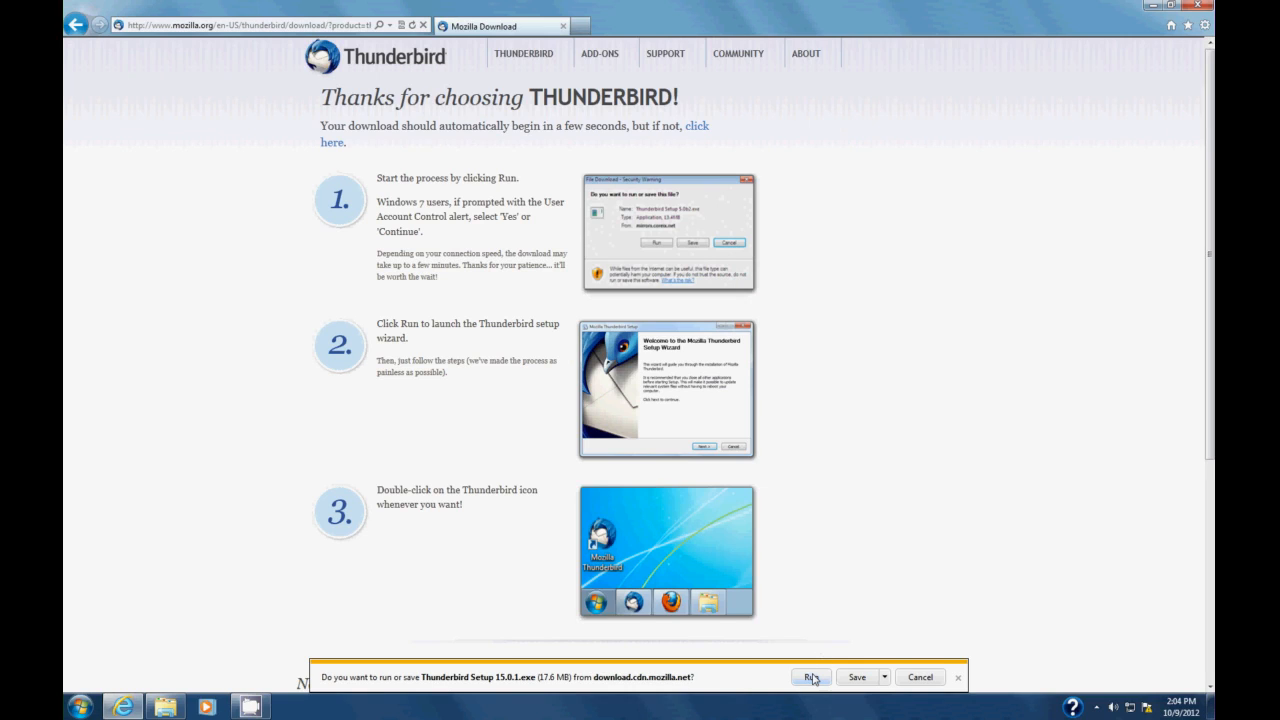
click(808, 677)
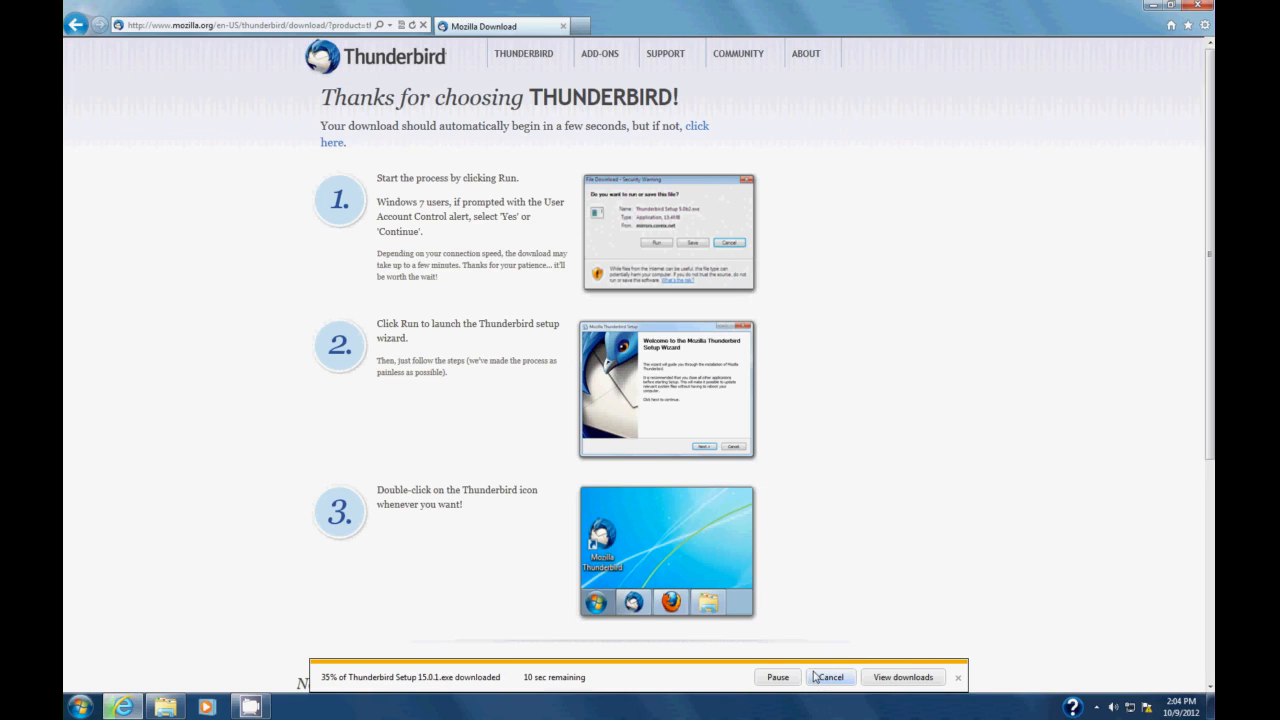
mouse_move(836, 582)
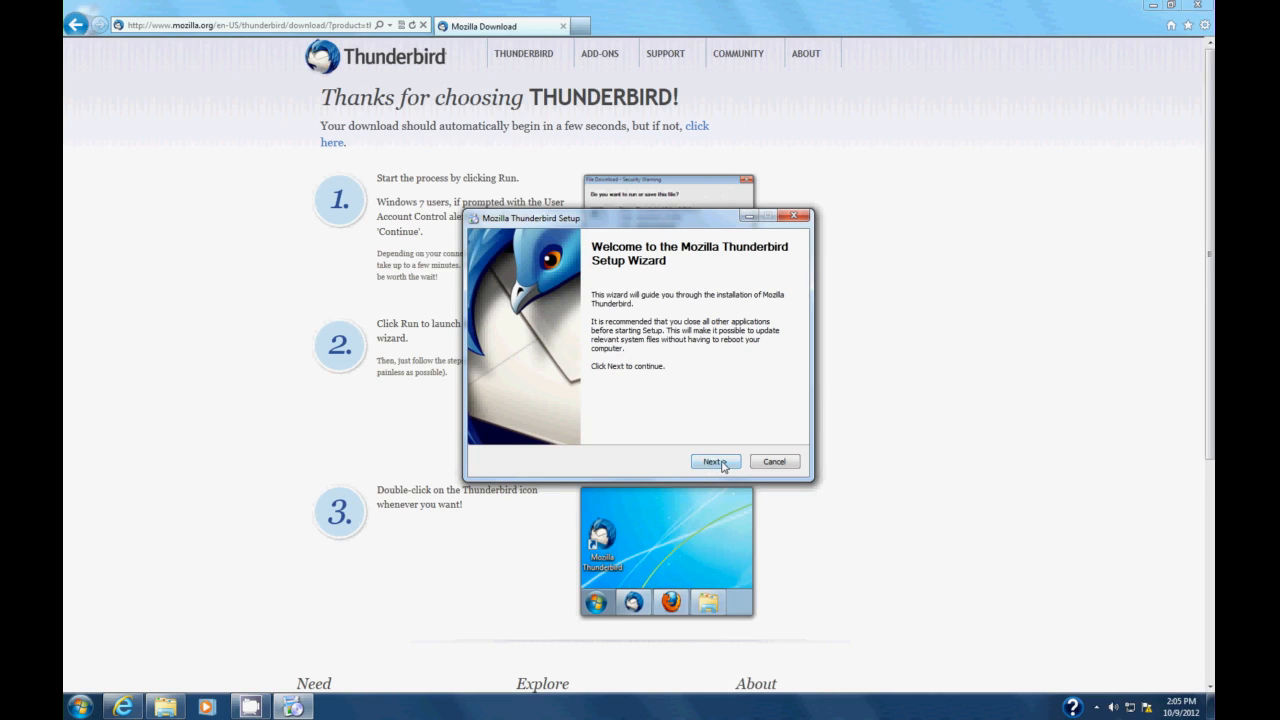
- Proceed past the welcome page keeping the Standard setup type, installing to C:\Program Files\Mozilla Thunderbird
click(714, 461)
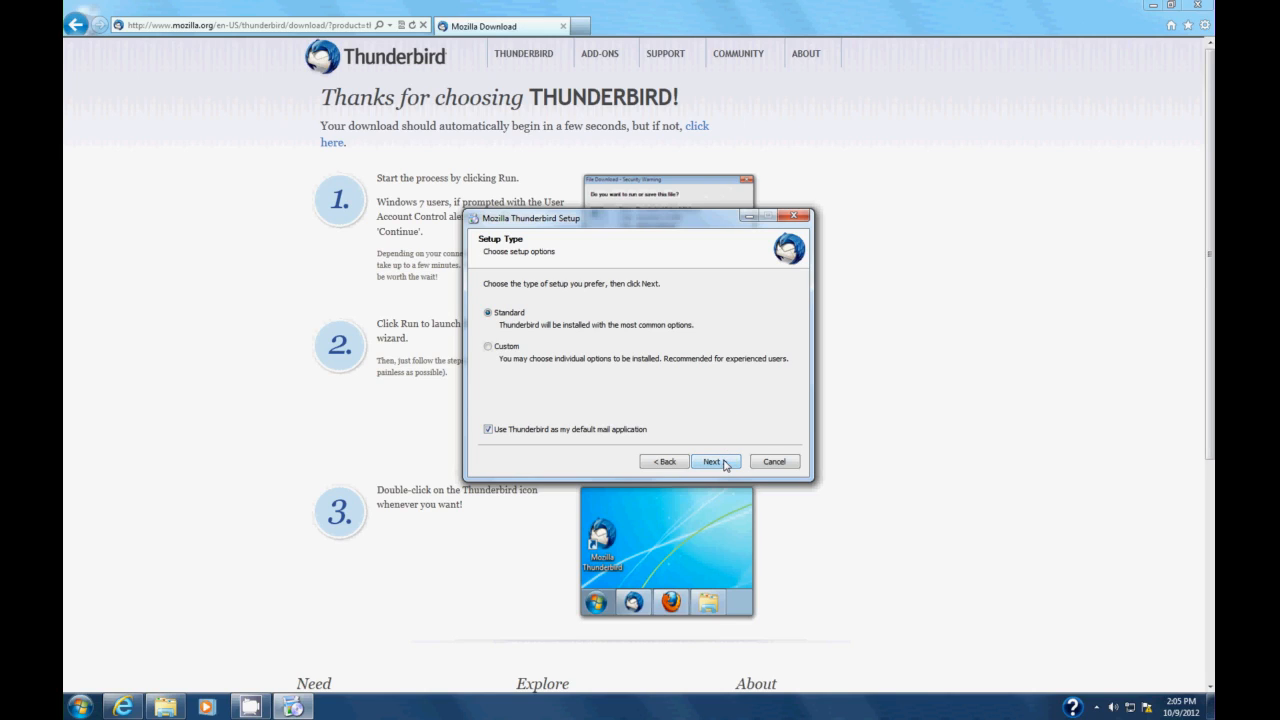
click(714, 461)
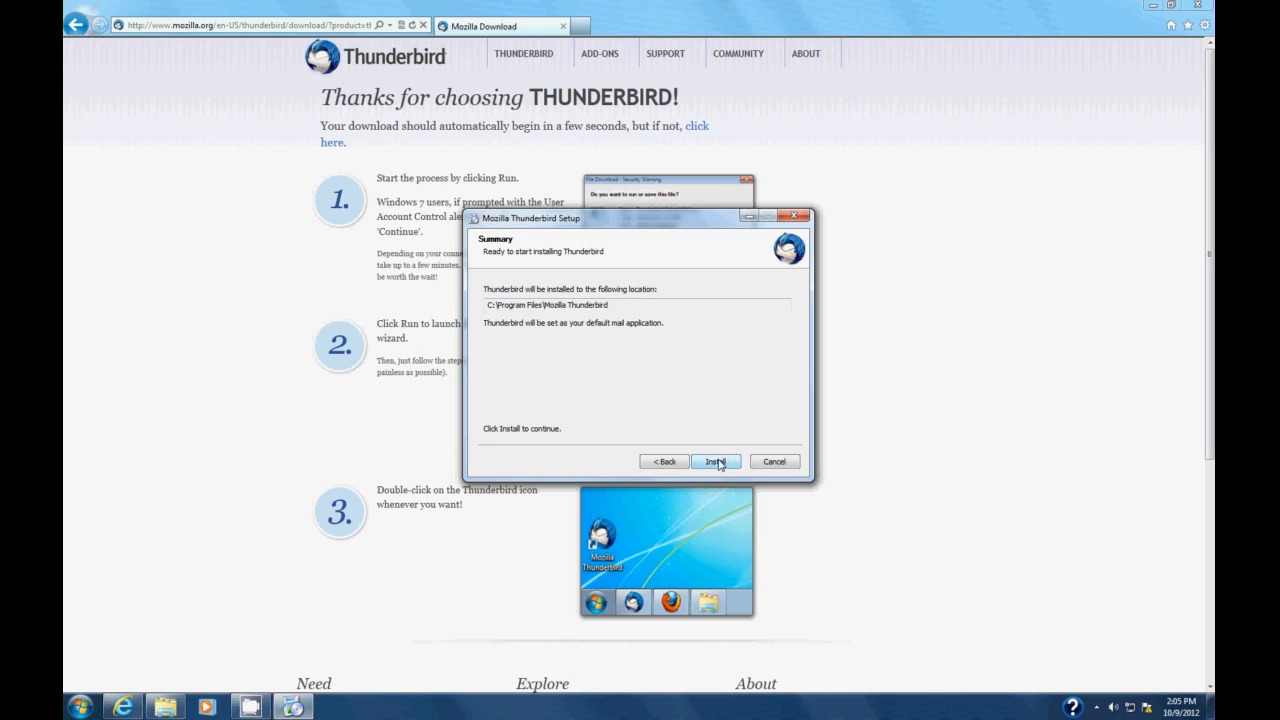
- Install Thunderbird and turn off 'Launch Mozilla Thunderbird now'
click(715, 461)
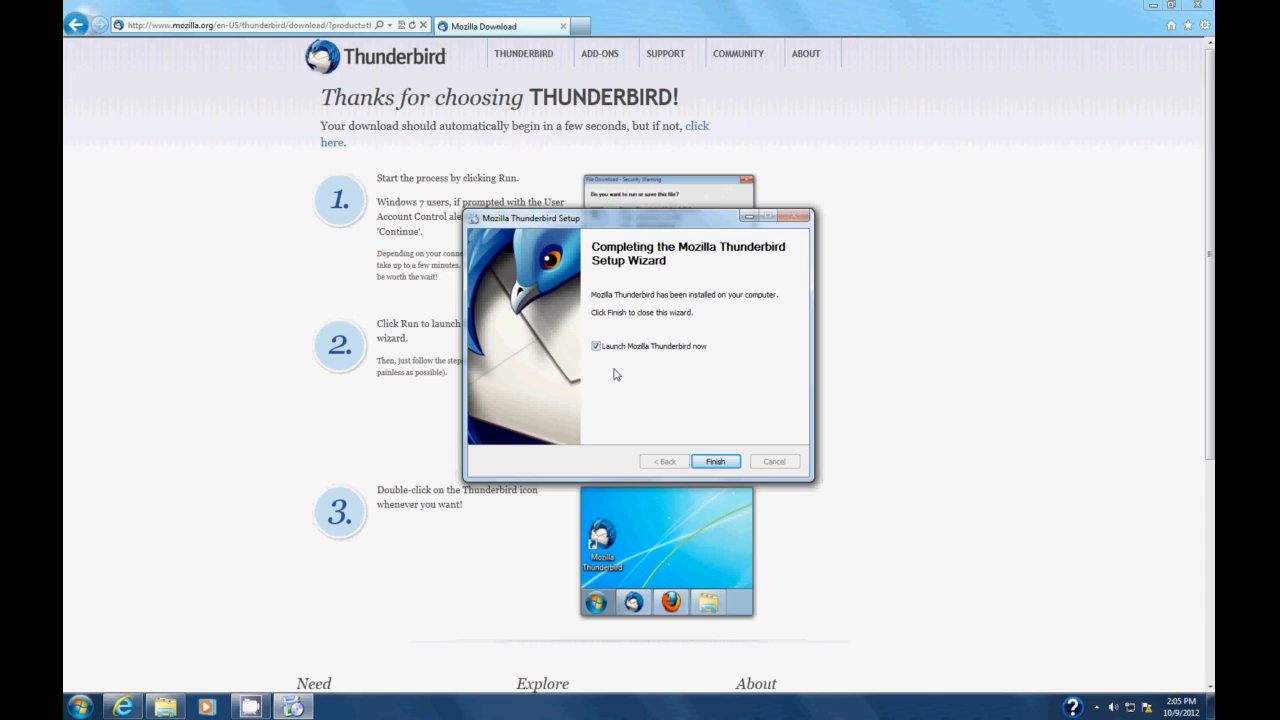
mouse_move(640, 358)
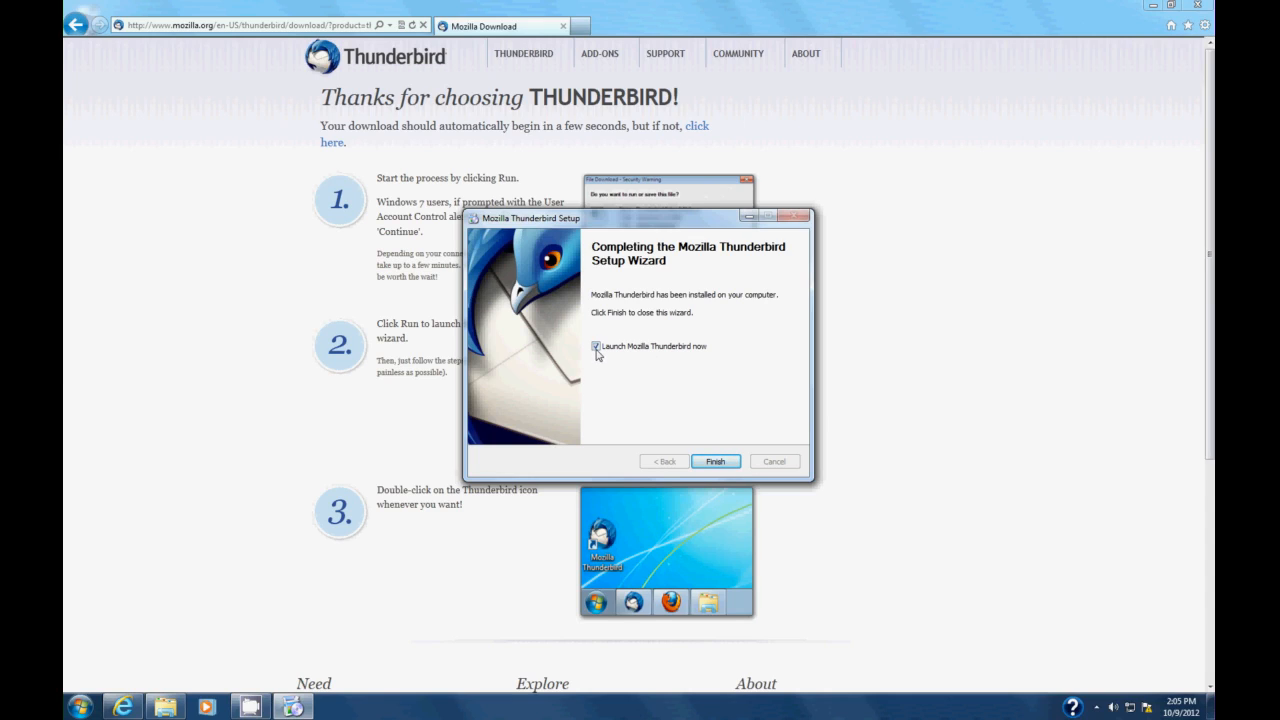
click(596, 346)
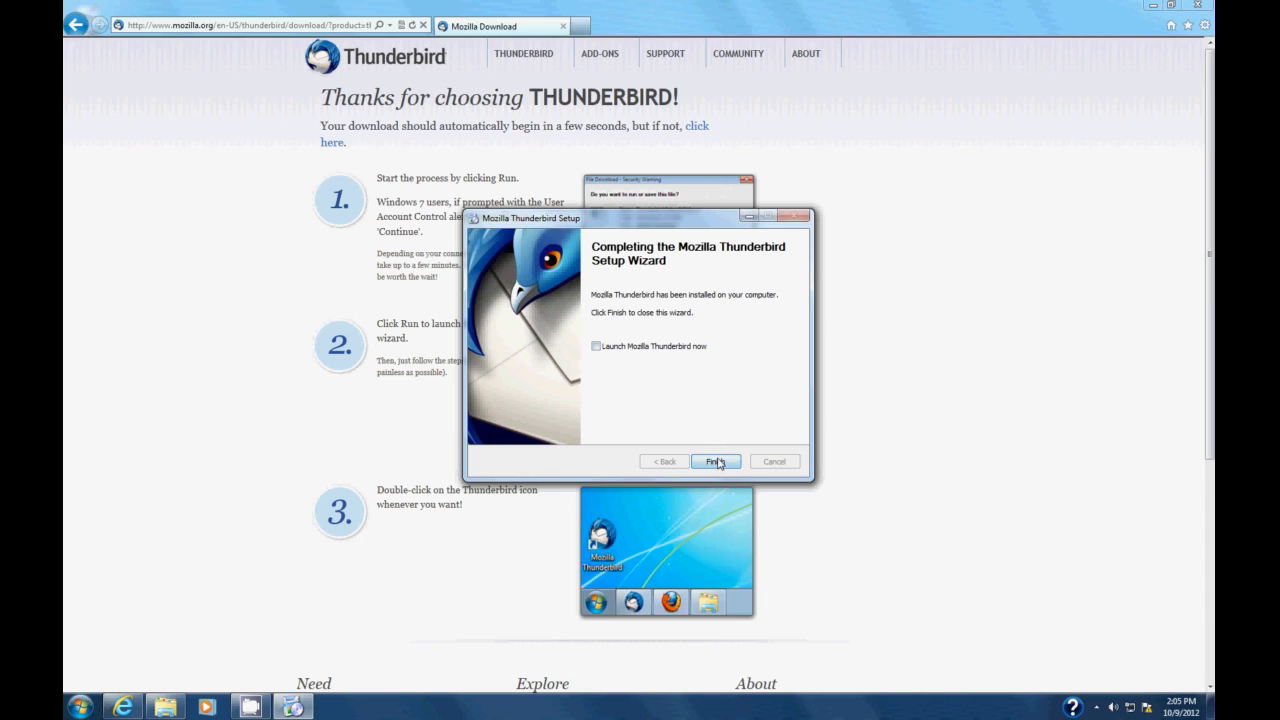
- Finish the setup wizard, leaving Internet Explorer on the download thank-you page
click(714, 461)
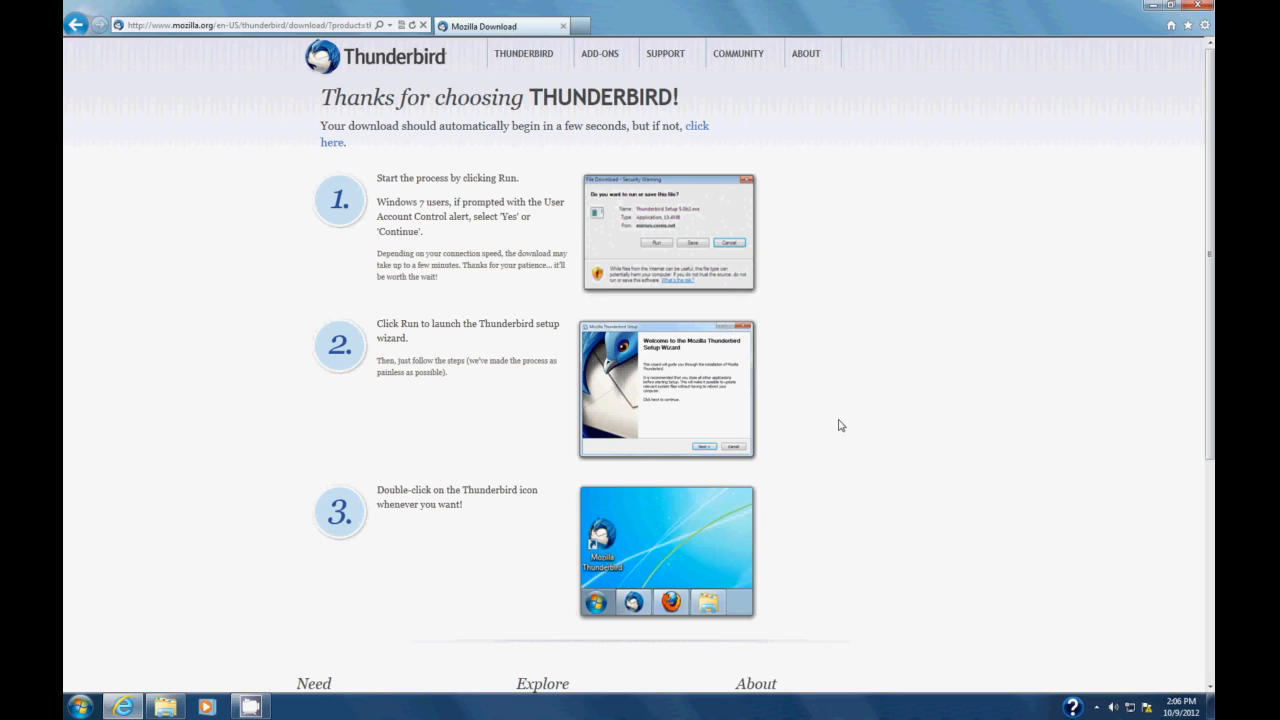
mouse_move(1122, 44)
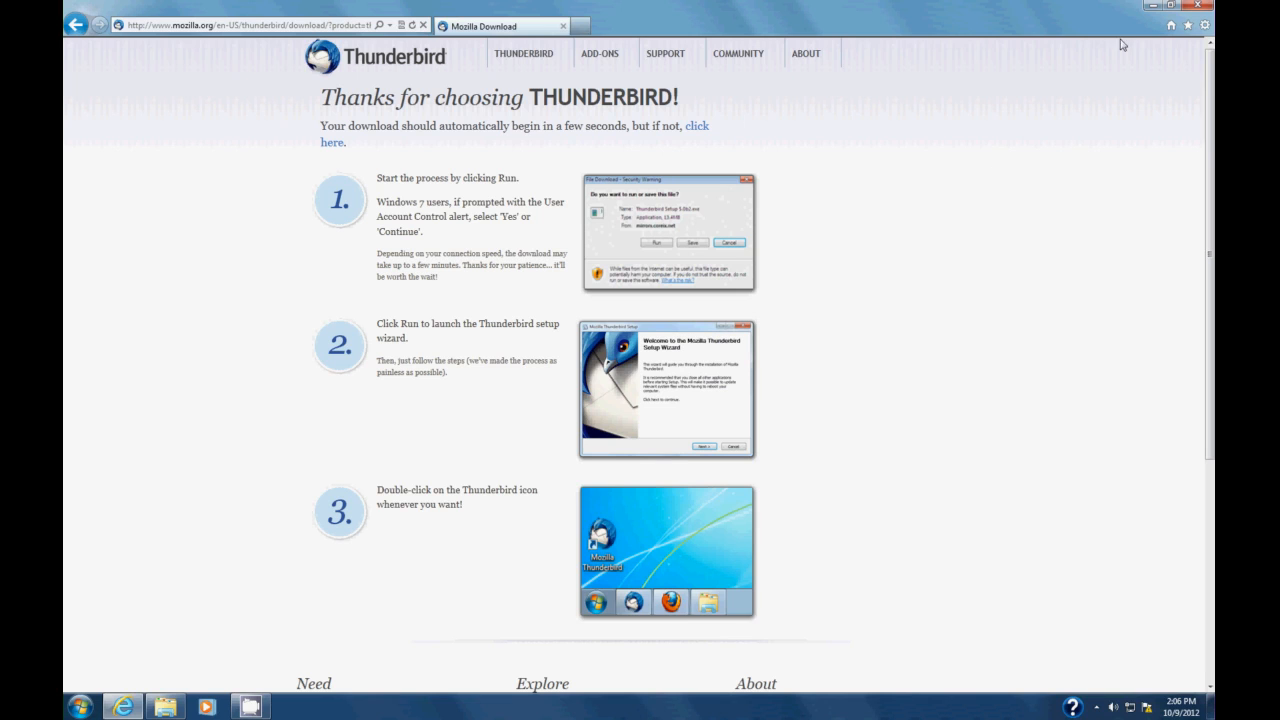